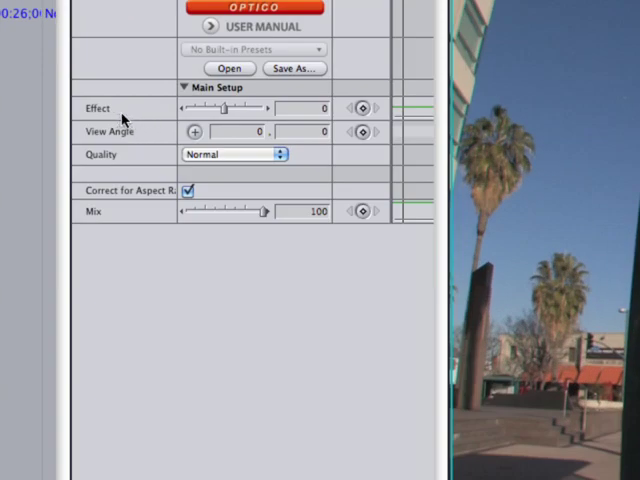
mouse_move(204, 117)
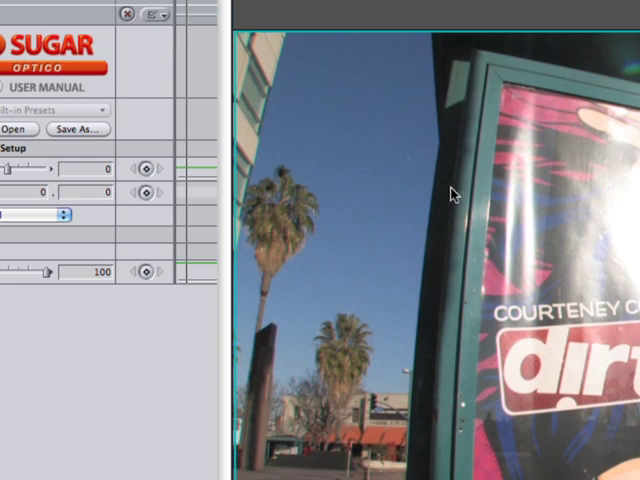
mouse_move(313, 53)
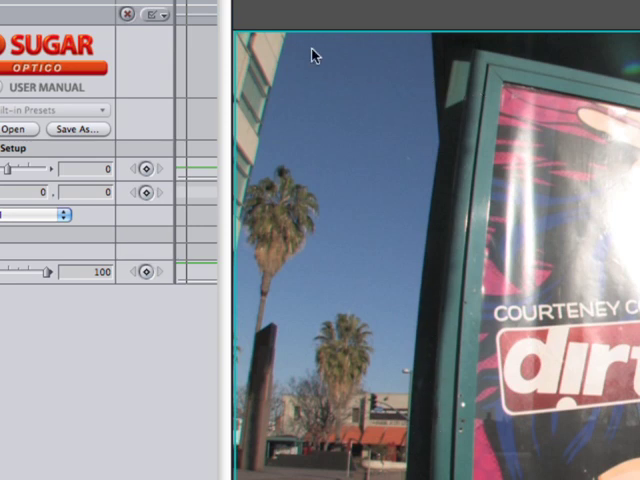
mouse_move(448, 117)
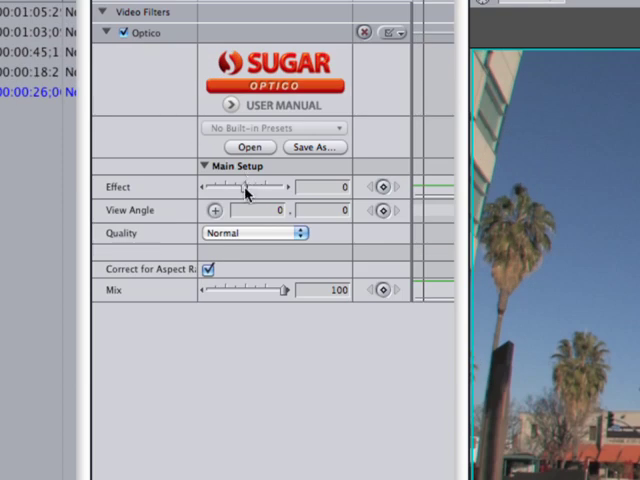
Step: Nudge the Optico Effect slider left to -0.08 on the street clip
left_click_drag(248, 187, 240, 187)
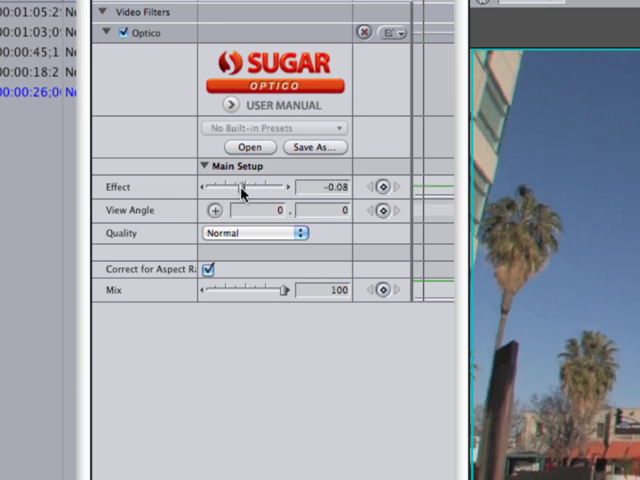
left_click_drag(242, 187, 240, 187)
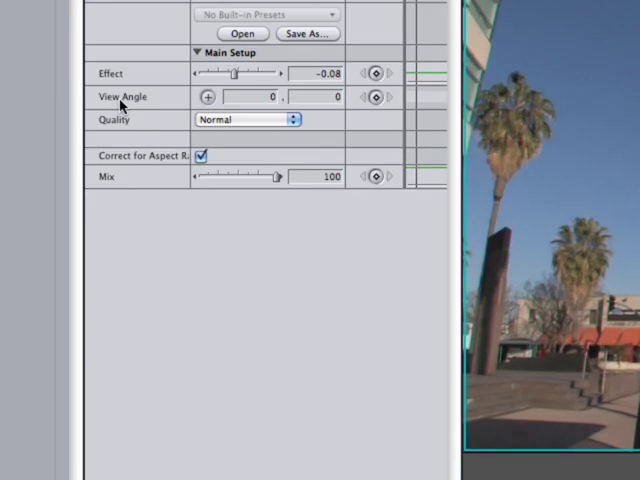
mouse_move(163, 118)
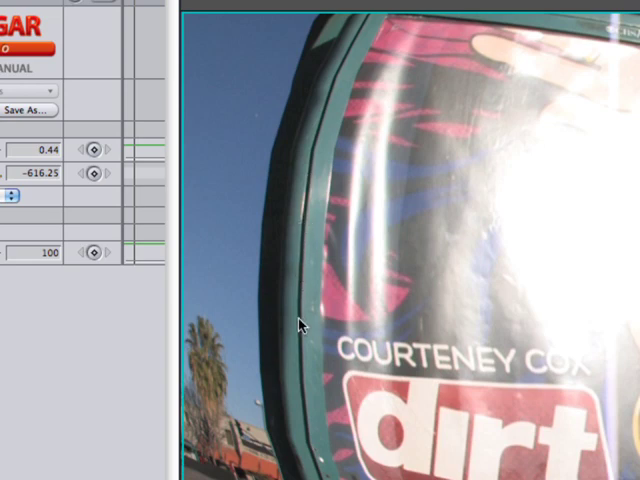
Step: Change the Optico Quality setting from Normal to High
left_click(220, 114)
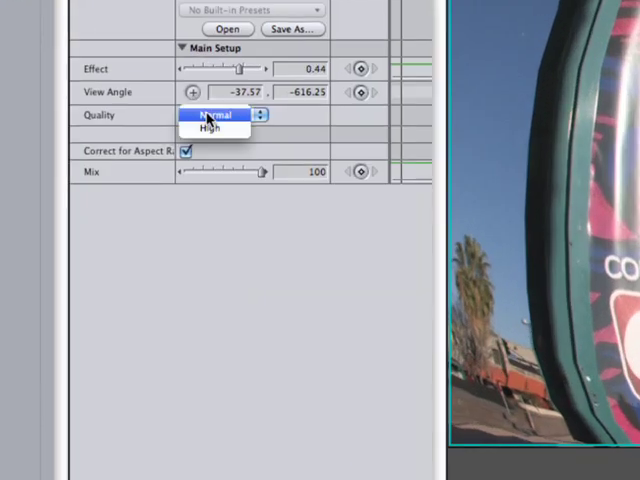
left_click(210, 127)
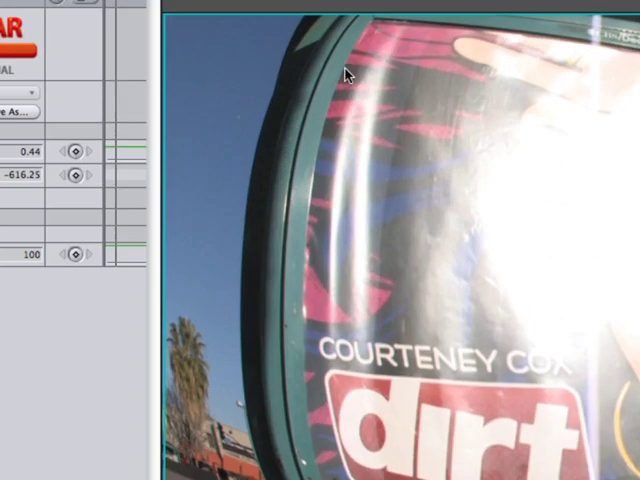
mouse_move(282, 347)
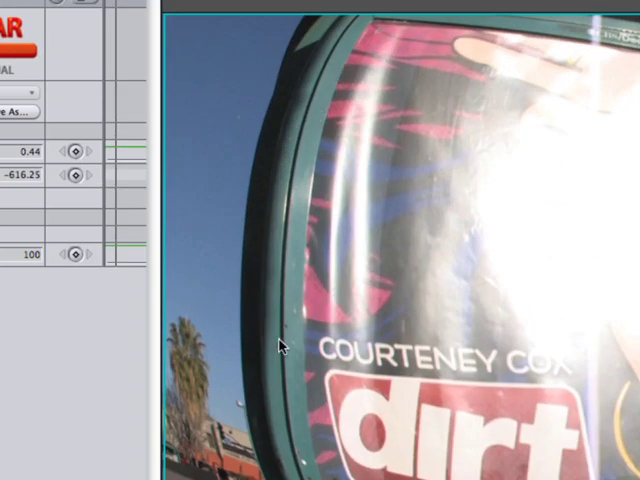